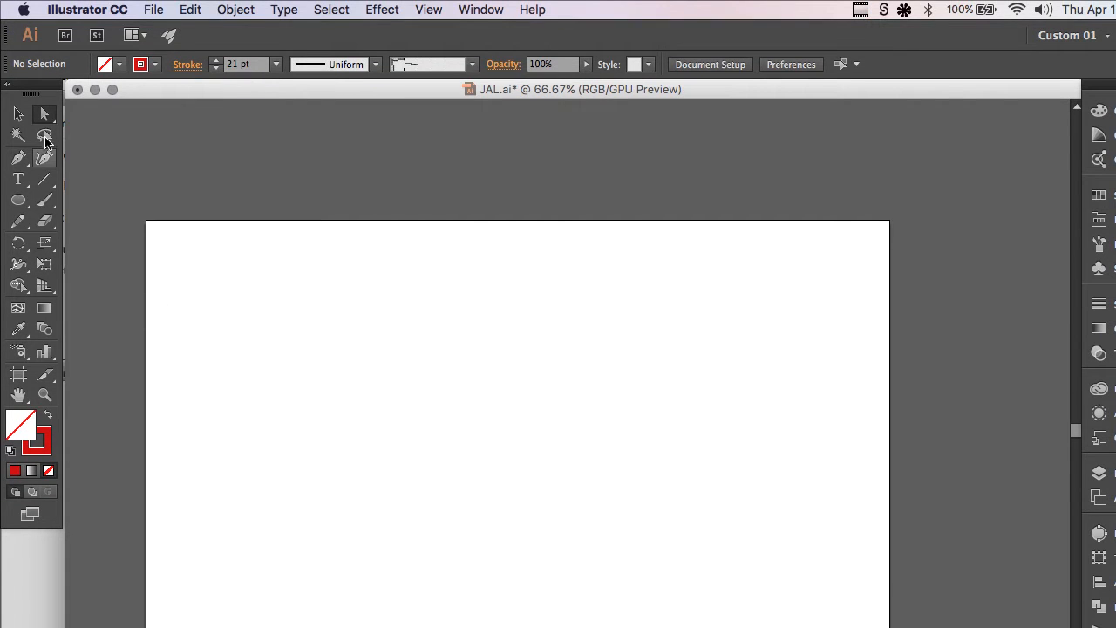
{"action": "mouse_move", "coordinate": [18, 201]}
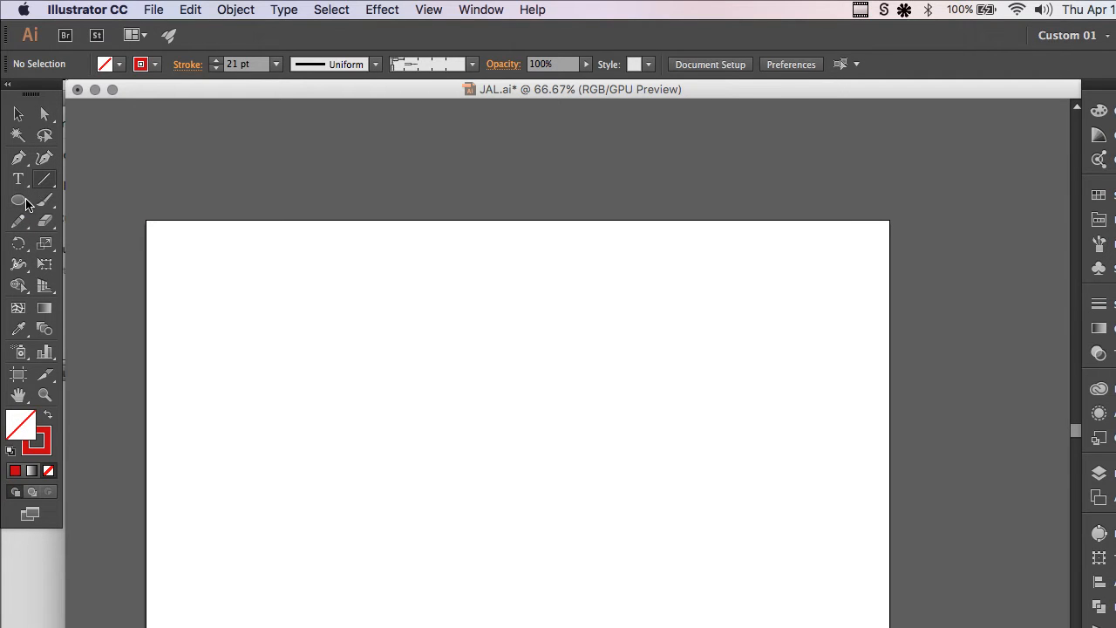
- Draw a 21 pt red stroked circle and make rotated 120° copies forming a trefoil
{"action": "left_click", "coordinate": [17, 200]}
{"action": "type", "text": "120"}
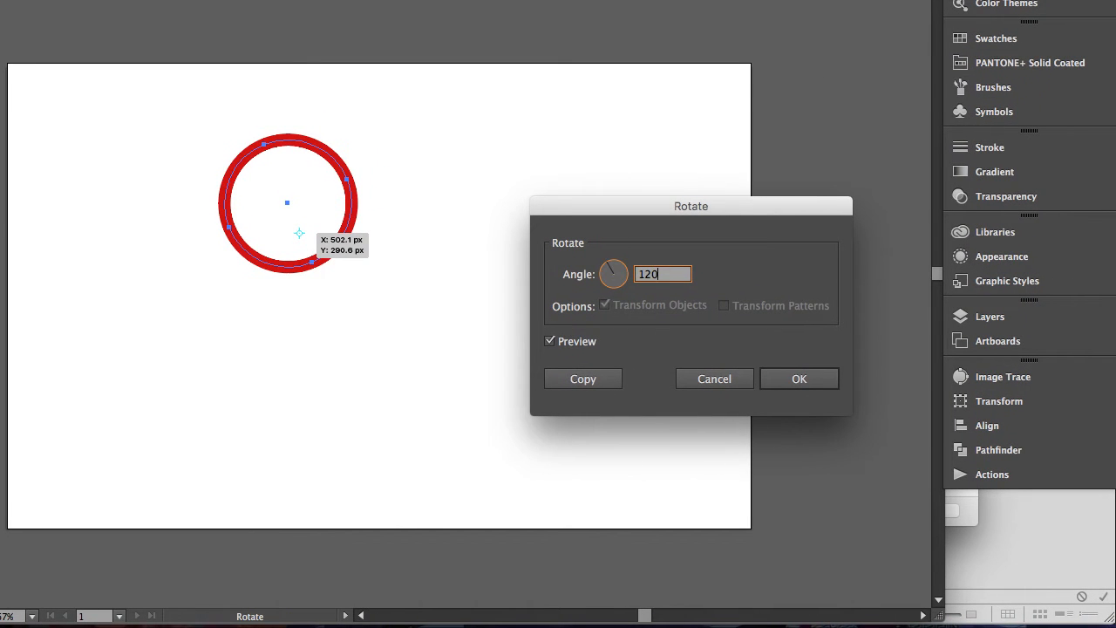
{"action": "left_click", "coordinate": [551, 340]}
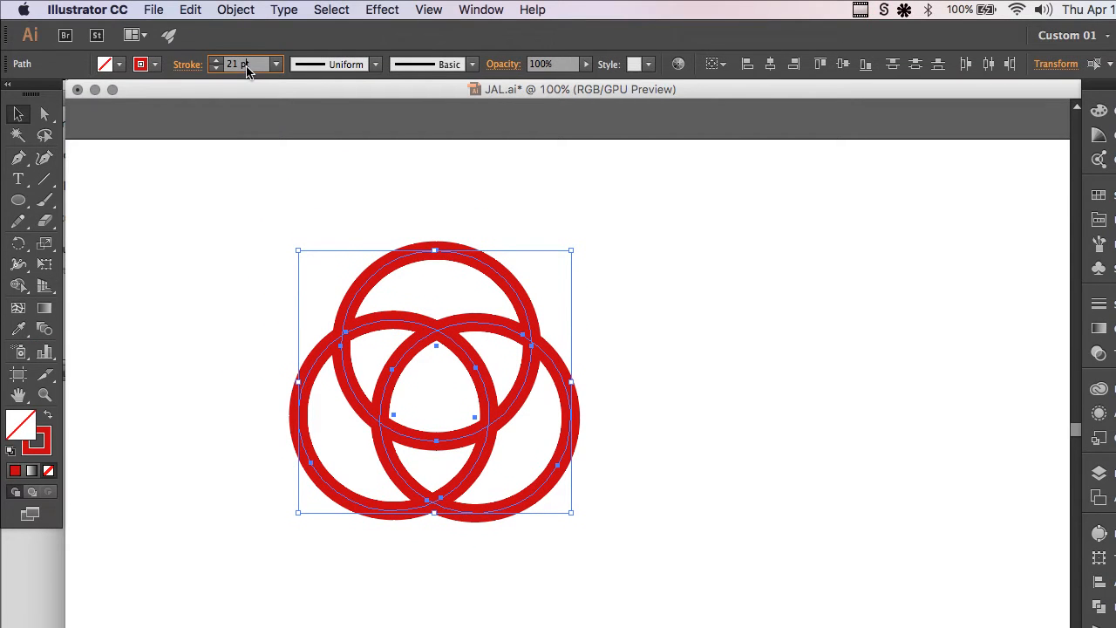
- Set the rings' stroke weight to 30 pt and expand the strokes into filled shapes
{"action": "left_click", "coordinate": [216, 61]}
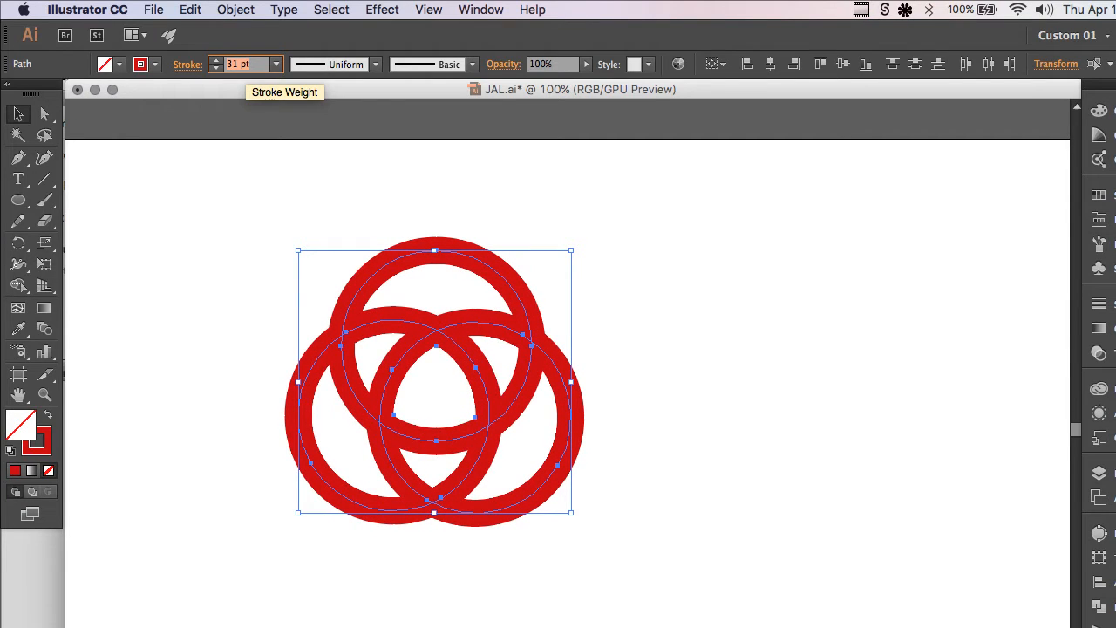
{"action": "left_click", "coordinate": [217, 68]}
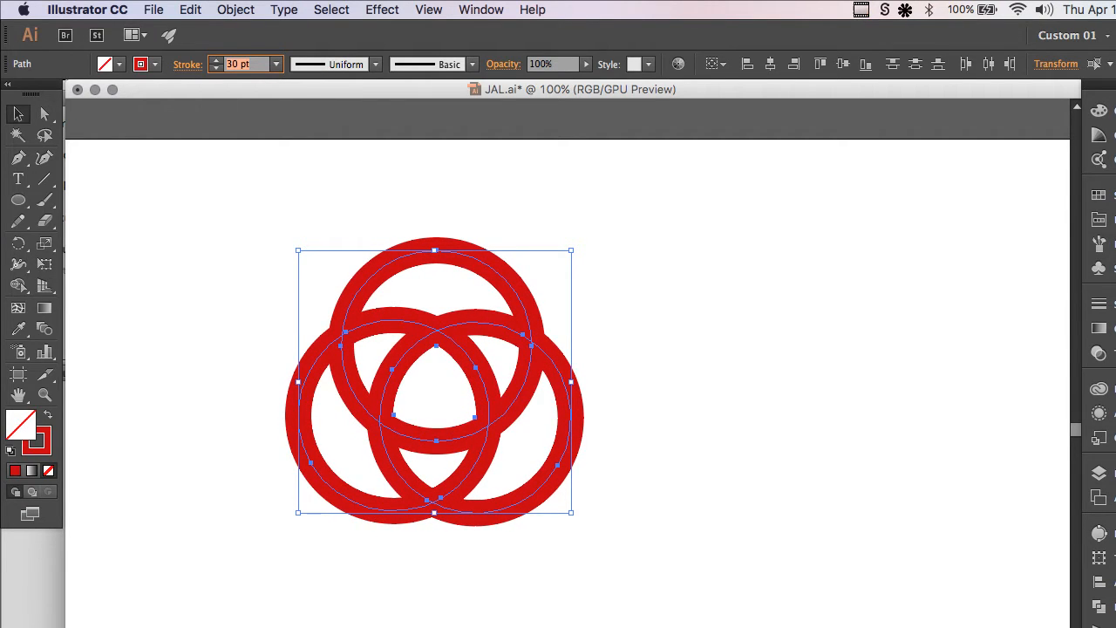
{"action": "left_click", "coordinate": [235, 10]}
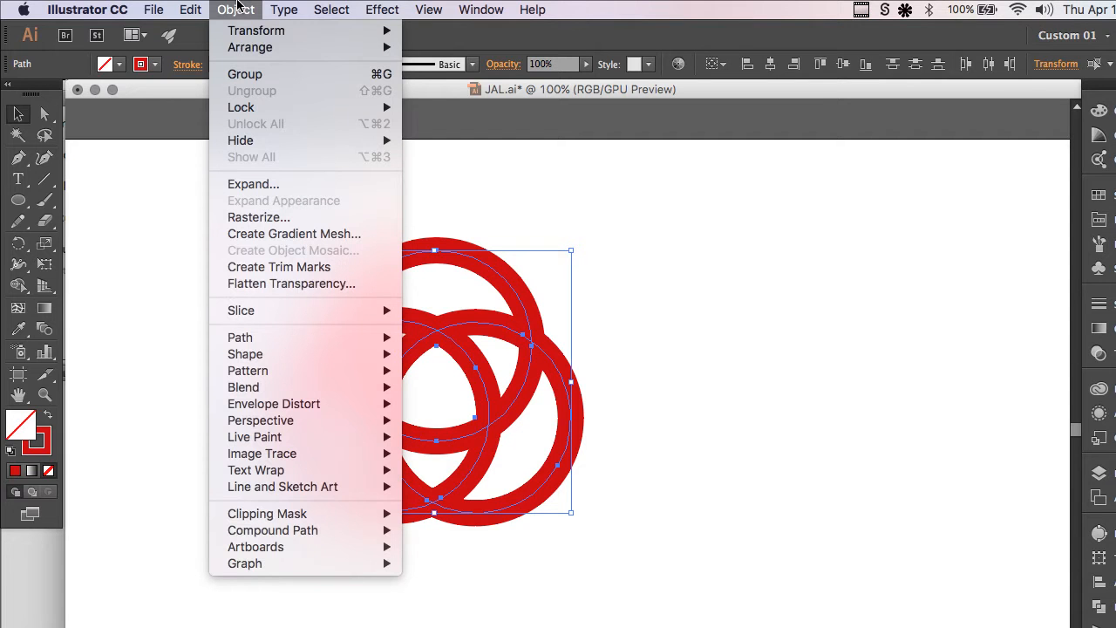
{"action": "left_click", "coordinate": [253, 185]}
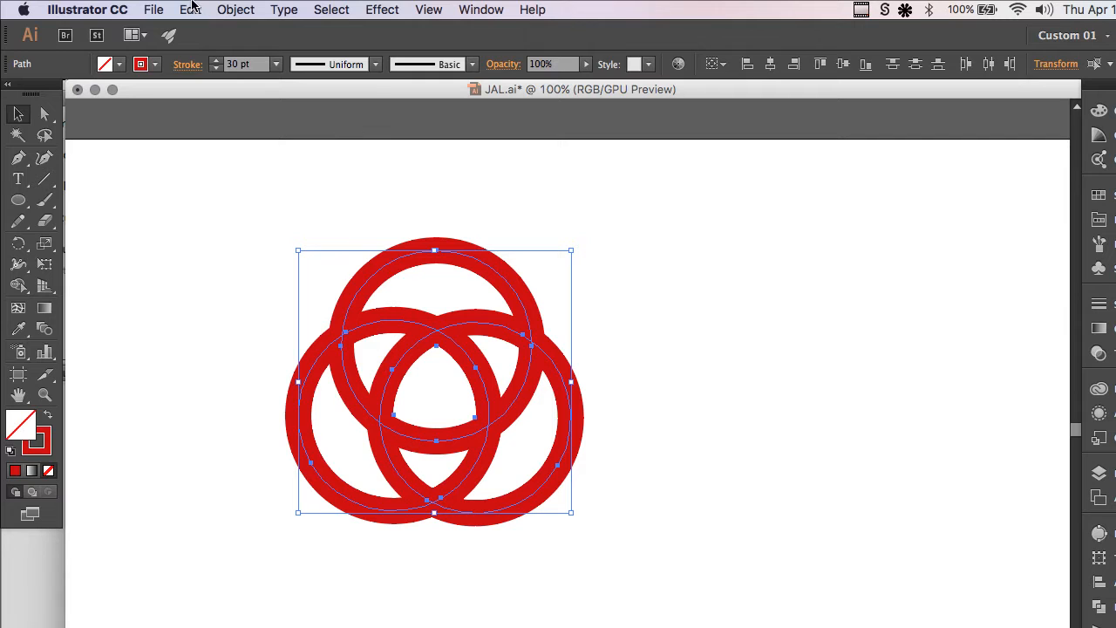
{"action": "left_click", "coordinate": [236, 11]}
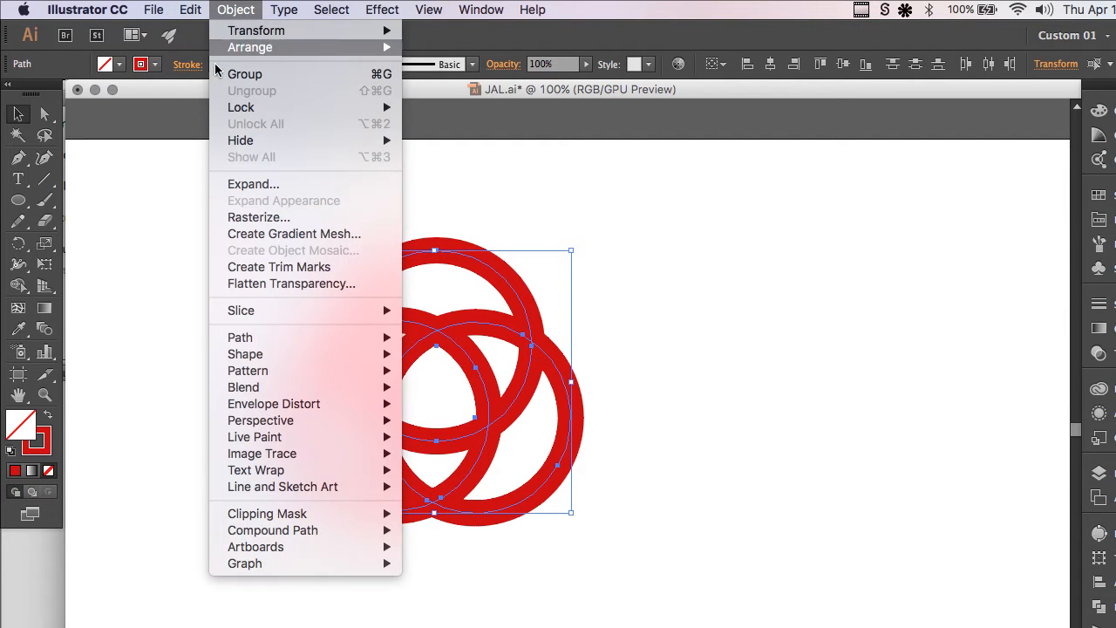
{"action": "mouse_move", "coordinate": [253, 185]}
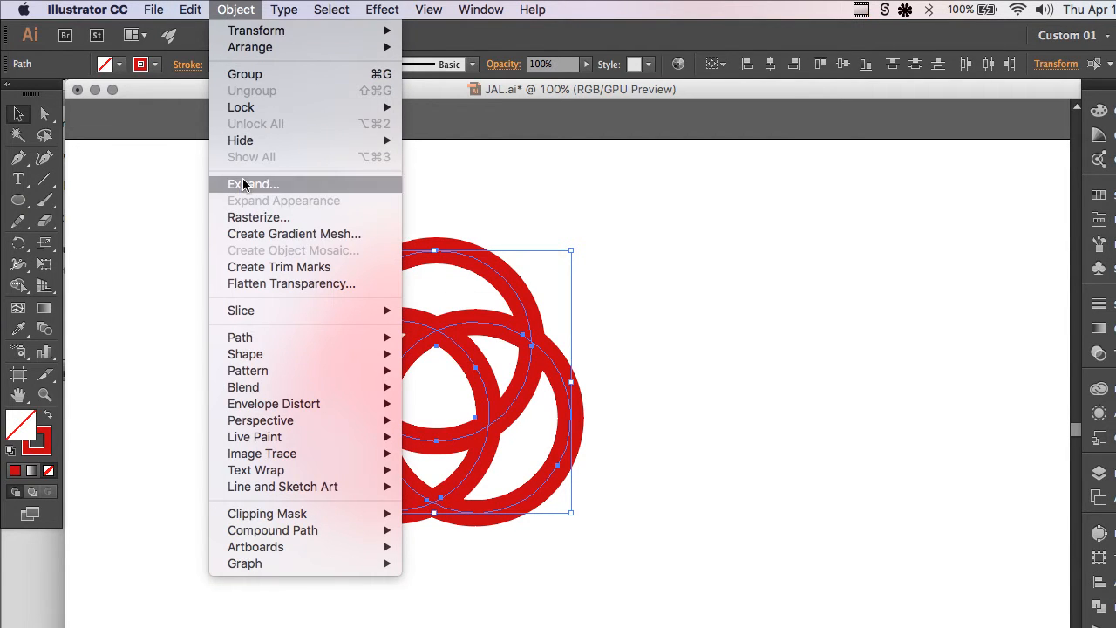
{"action": "left_click", "coordinate": [253, 184]}
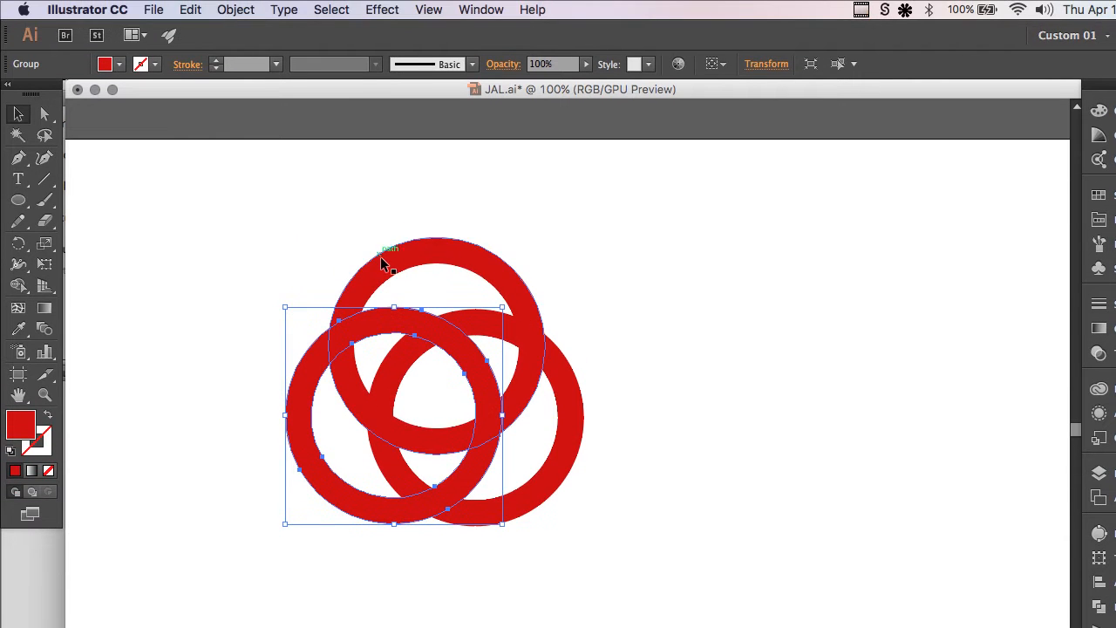
- Select the expanded rings and bring up the Offset Path settings
{"action": "left_click", "coordinate": [210, 214]}
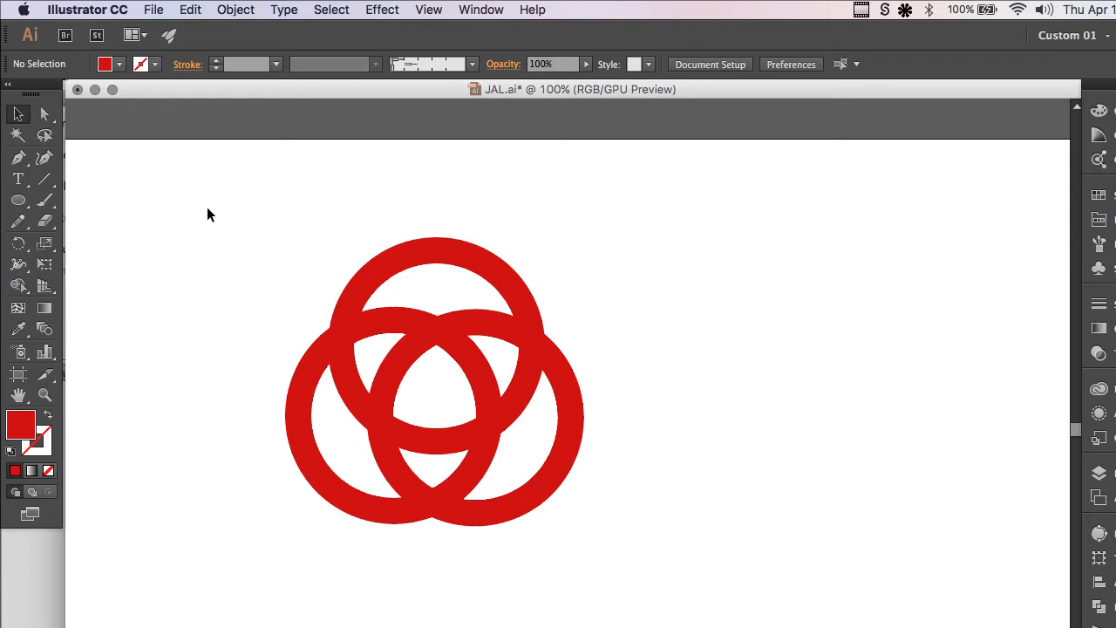
{"action": "left_click", "coordinate": [436, 380]}
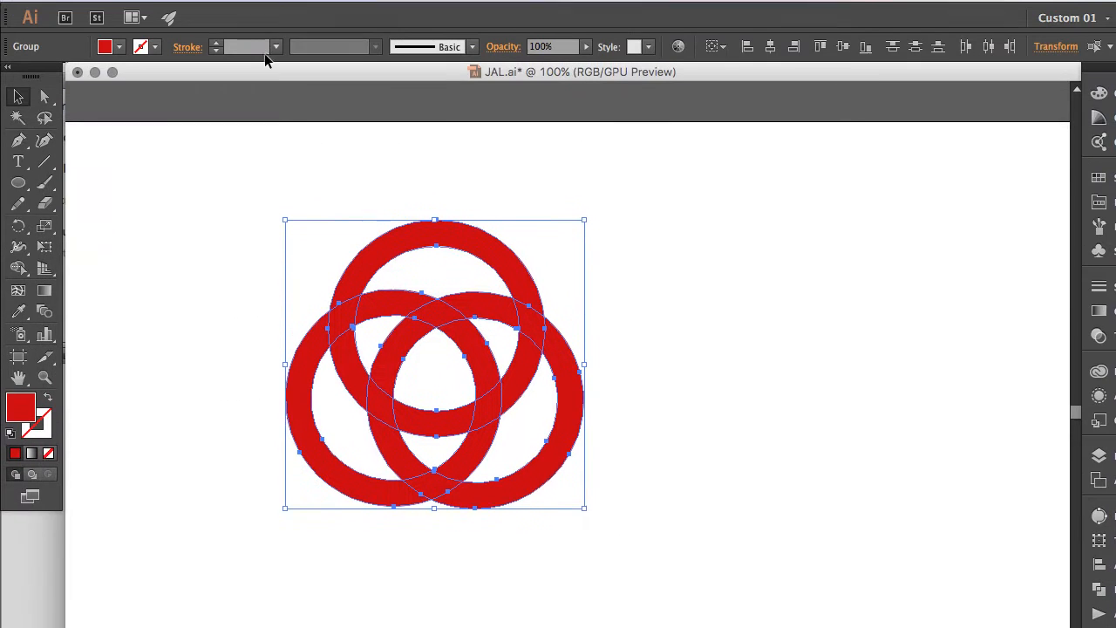
{"action": "left_click", "coordinate": [234, 10]}
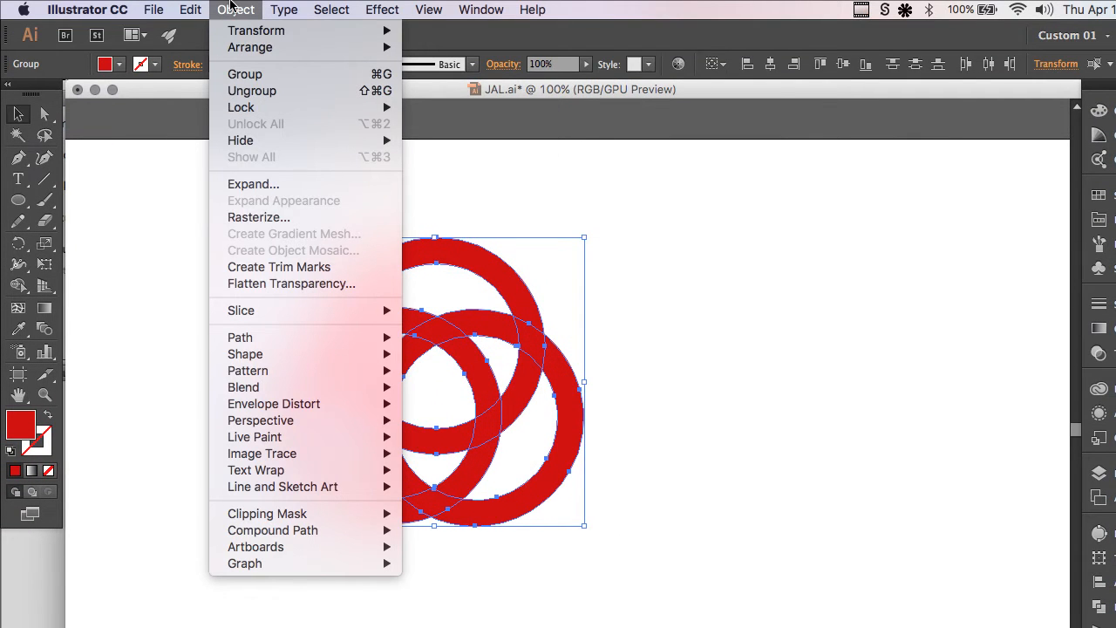
{"action": "left_click", "coordinate": [190, 10]}
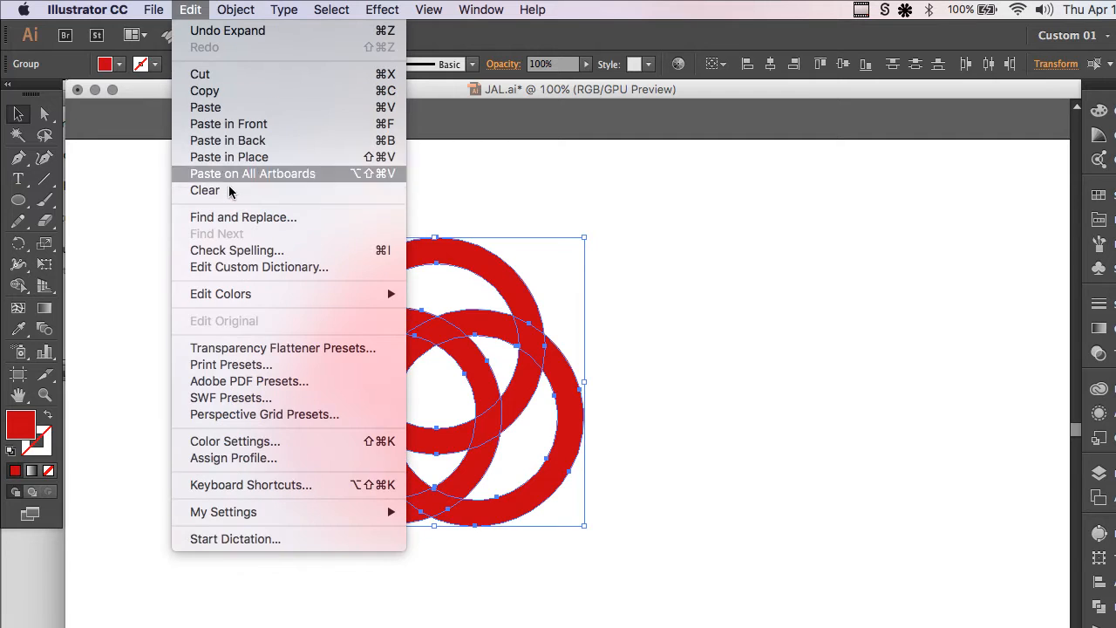
{"action": "left_click", "coordinate": [235, 10]}
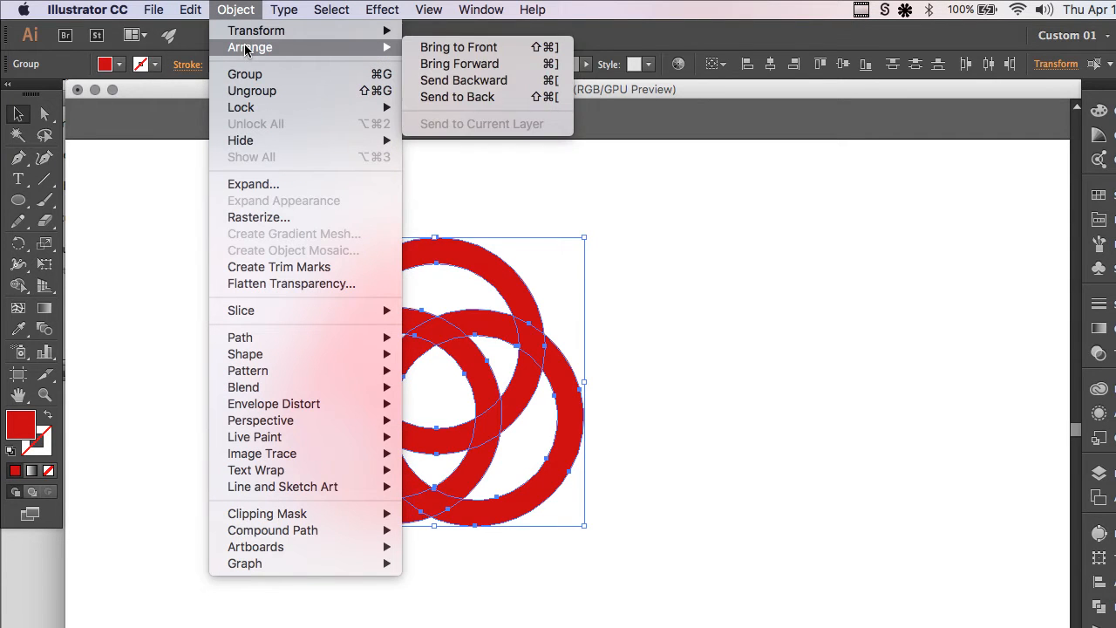
{"action": "mouse_move", "coordinate": [241, 339]}
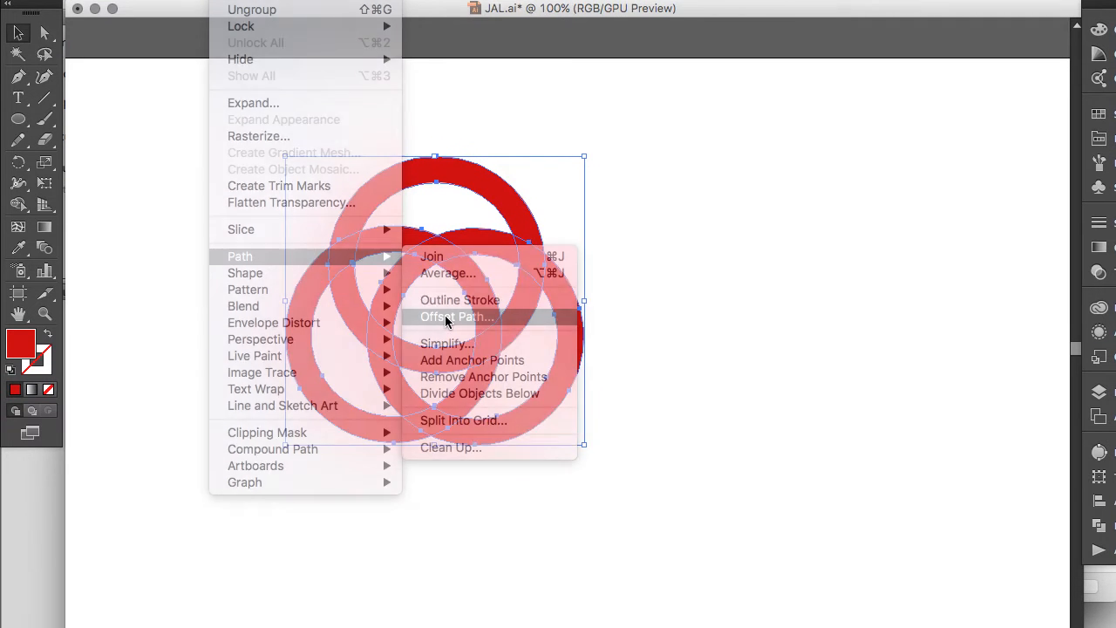
{"action": "left_click", "coordinate": [457, 317]}
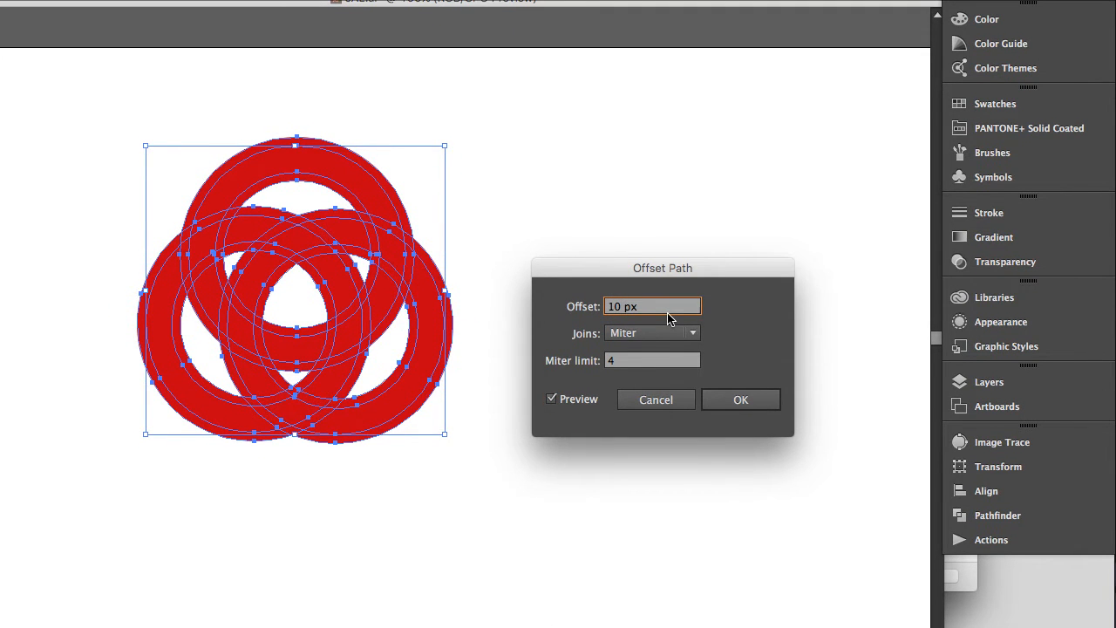
- Apply a 10 px outward offset with Miter joins to the rings
{"action": "left_click", "coordinate": [652, 307]}
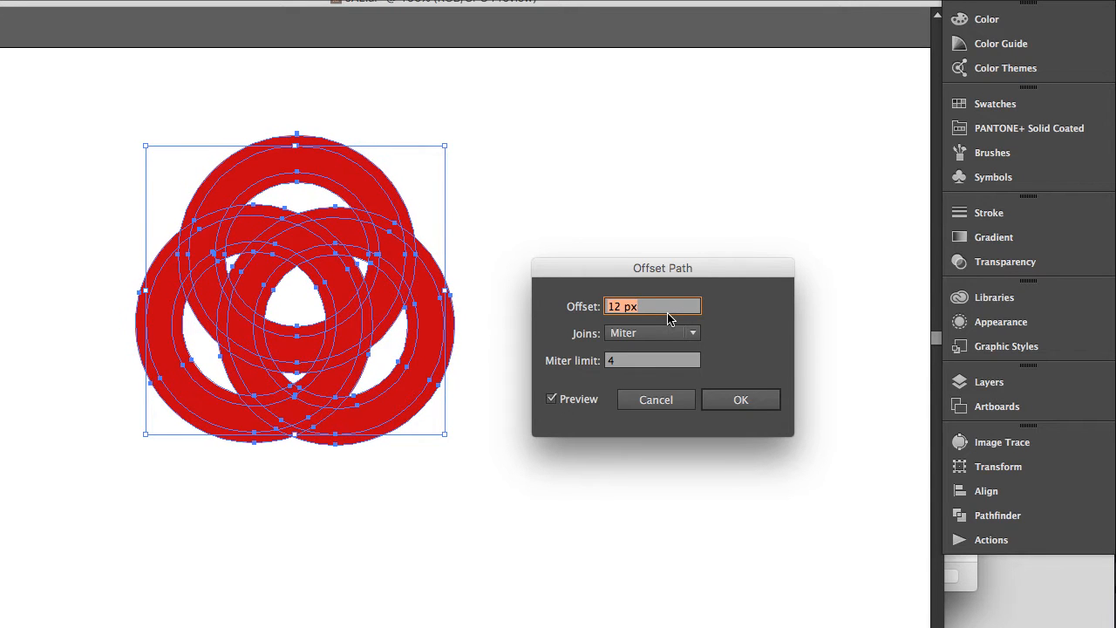
{"action": "key", "text": "Up"}
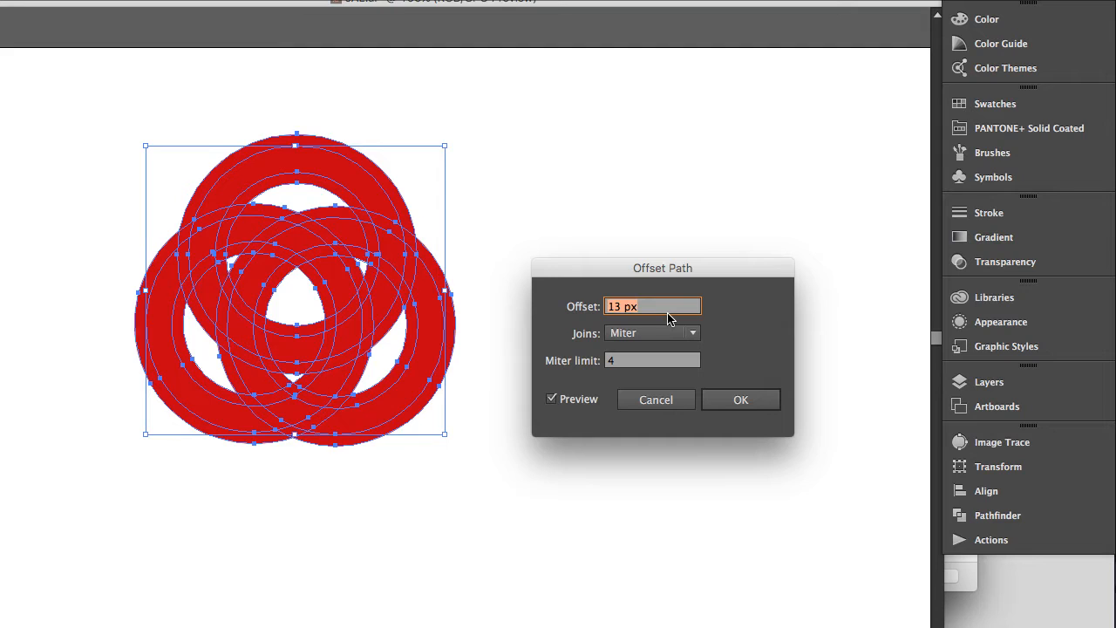
{"action": "type", "text": "10 px"}
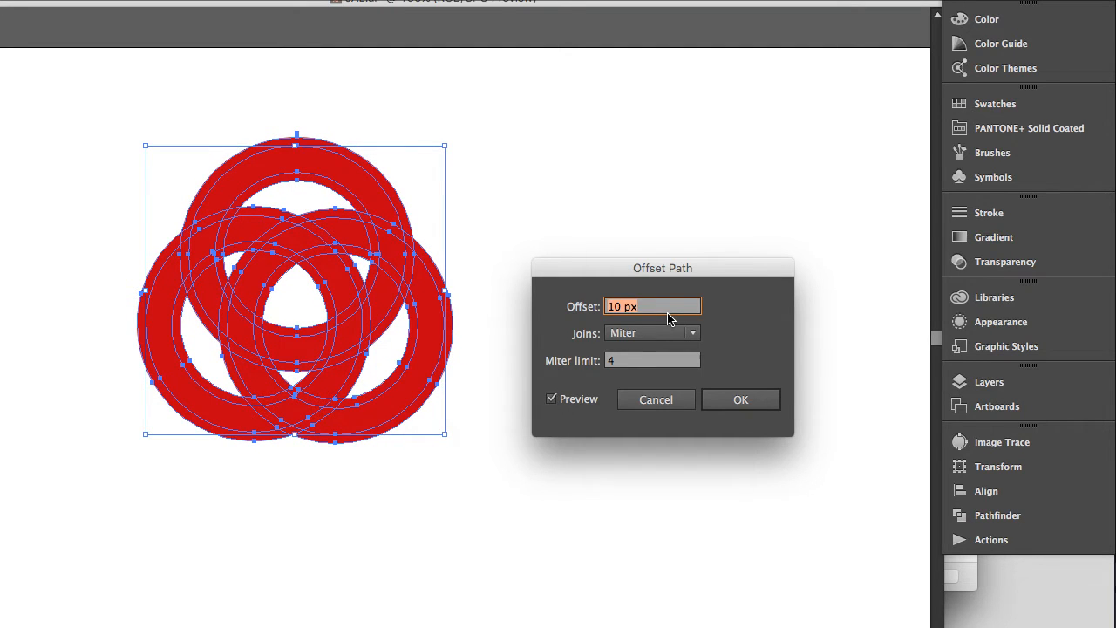
{"action": "left_click", "coordinate": [740, 399]}
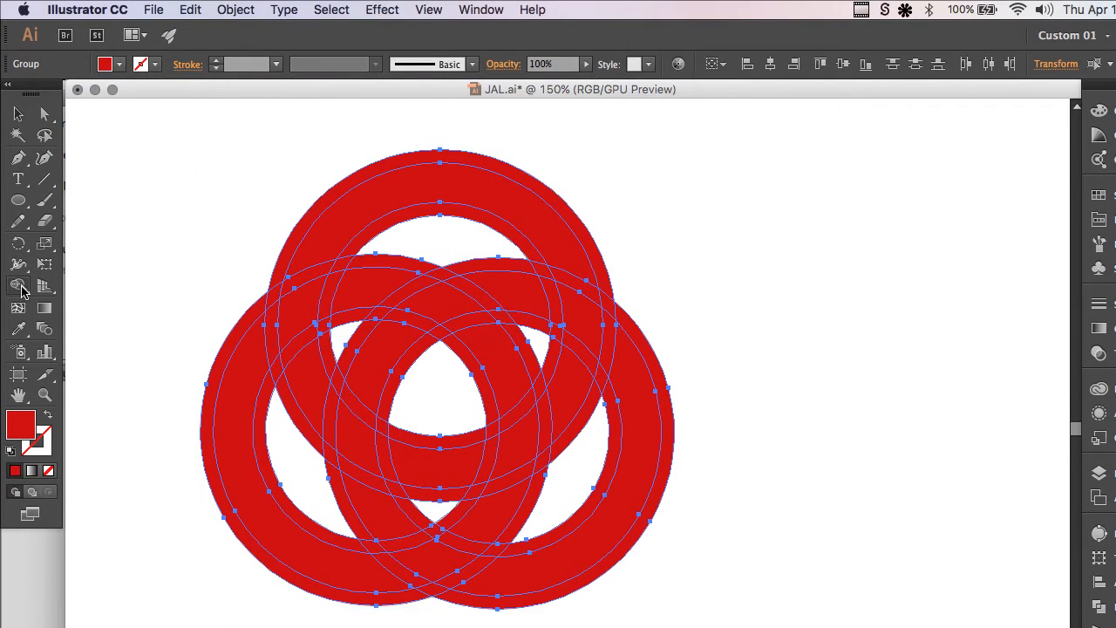
- Switch to the Shape Builder Tool to start cutting the ring crossings
{"action": "left_click", "coordinate": [18, 286]}
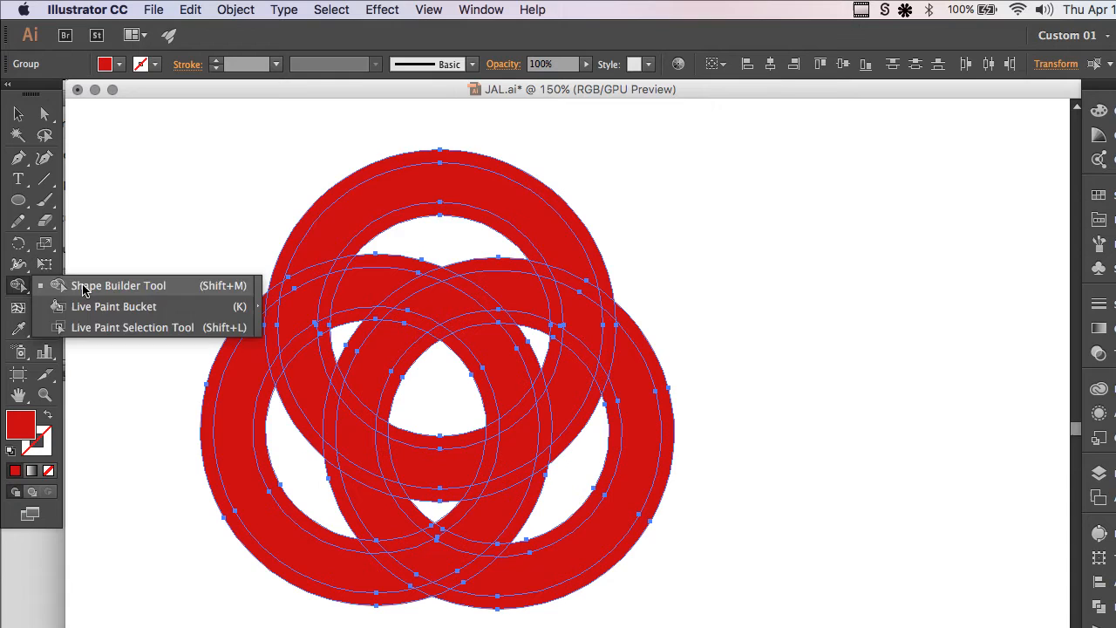
{"action": "left_click", "coordinate": [119, 286]}
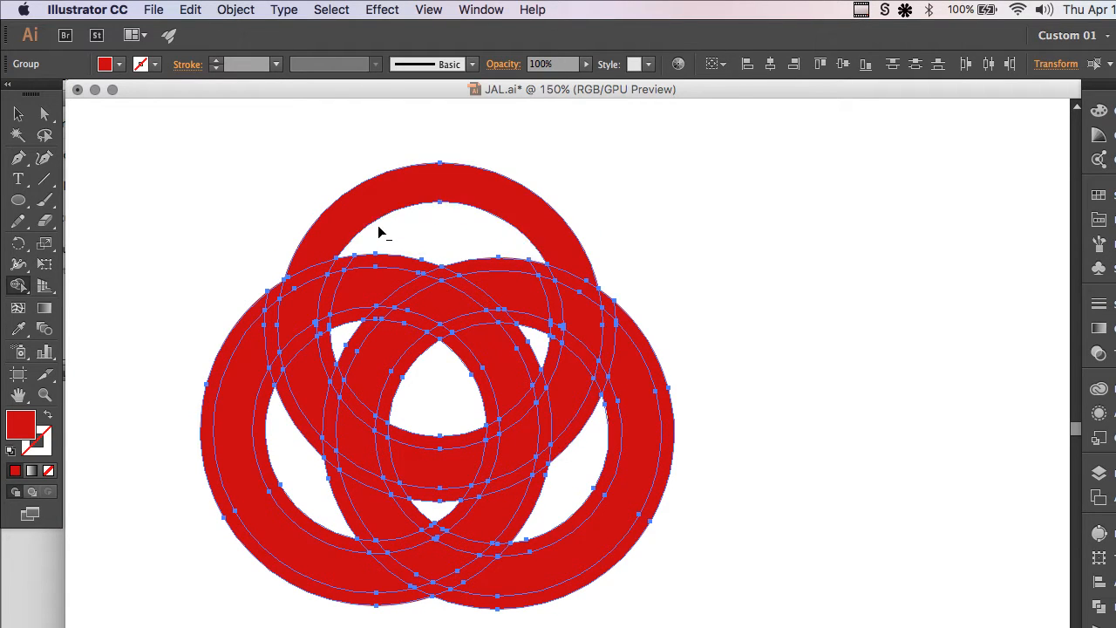
{"action": "mouse_move", "coordinate": [345, 265]}
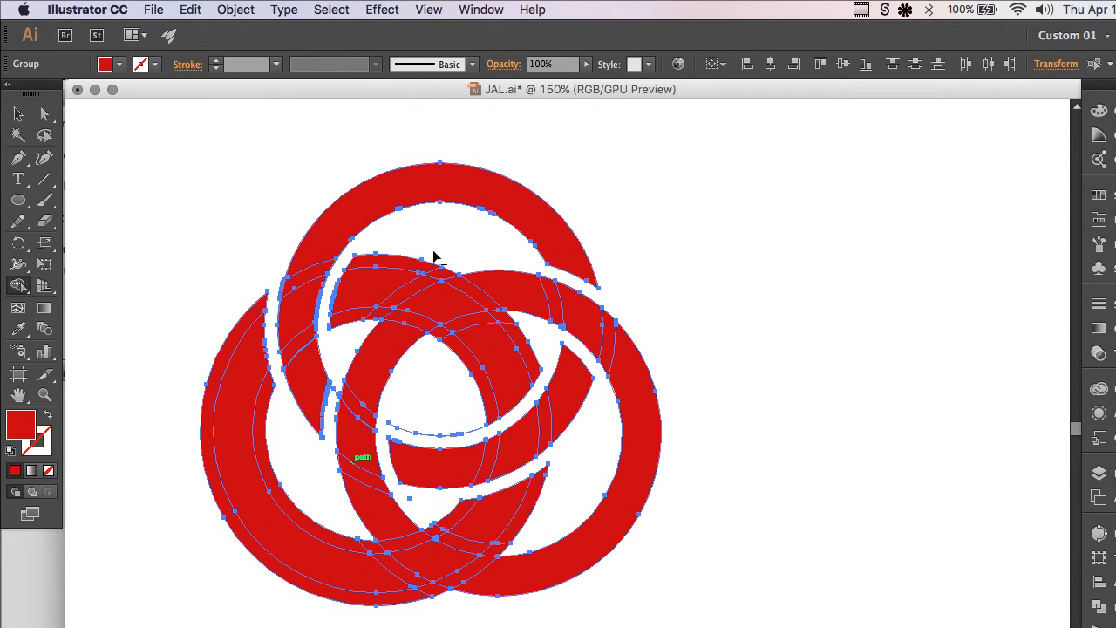
- Delete the remaining overlap regions so all three rings weave over and under
{"action": "left_click", "coordinate": [410, 265]}
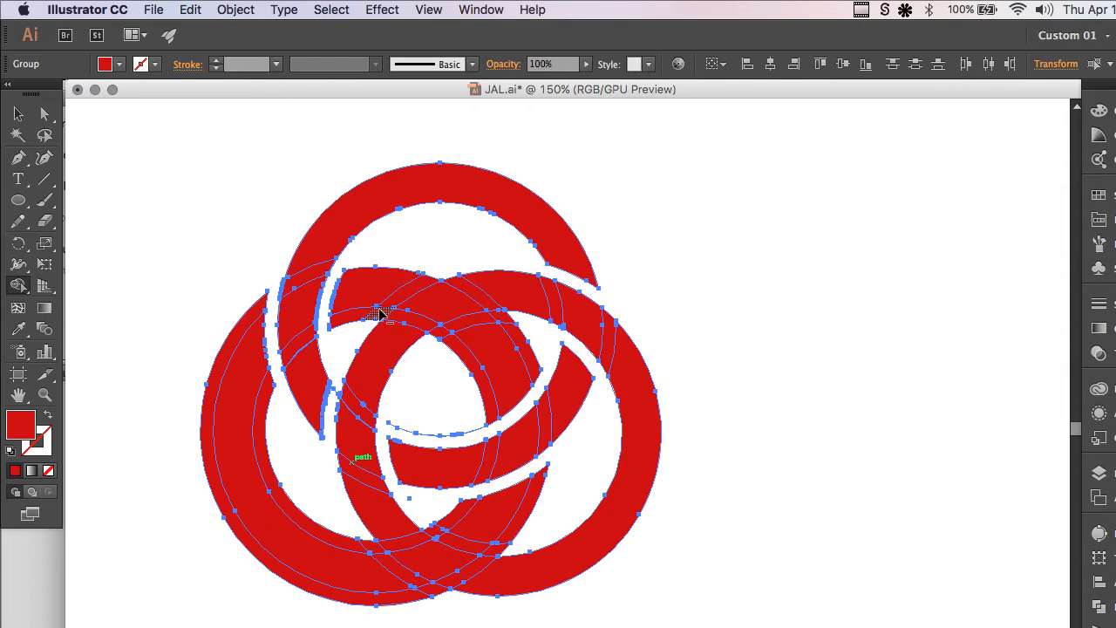
{"action": "left_click", "coordinate": [445, 300]}
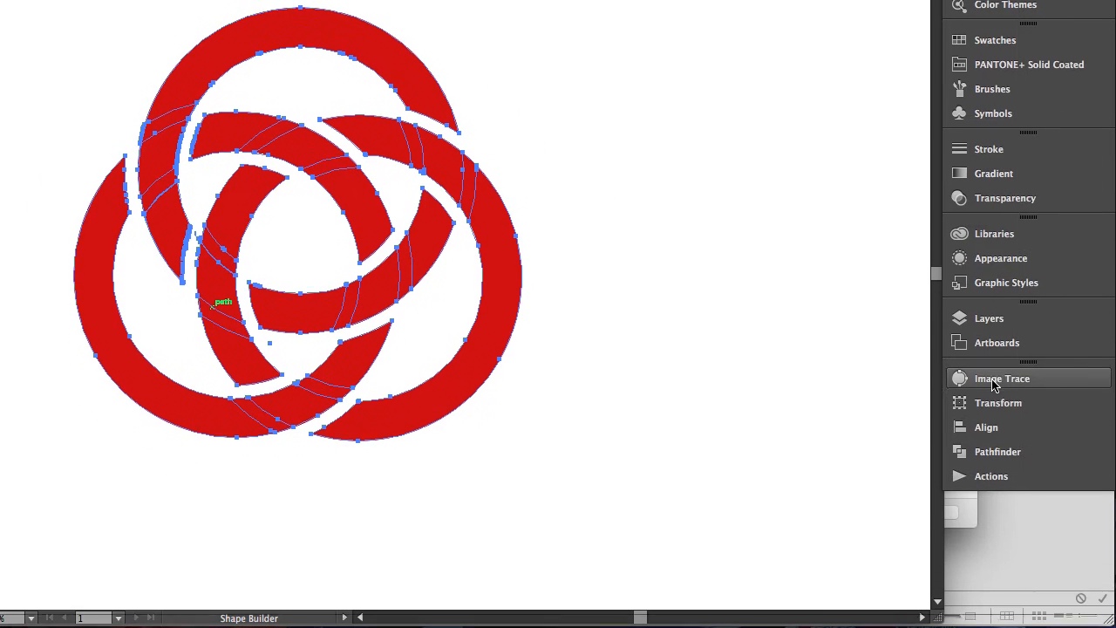
- Unite the woven ring pieces with Pathfinder and deselect everything
{"action": "left_click", "coordinate": [997, 450]}
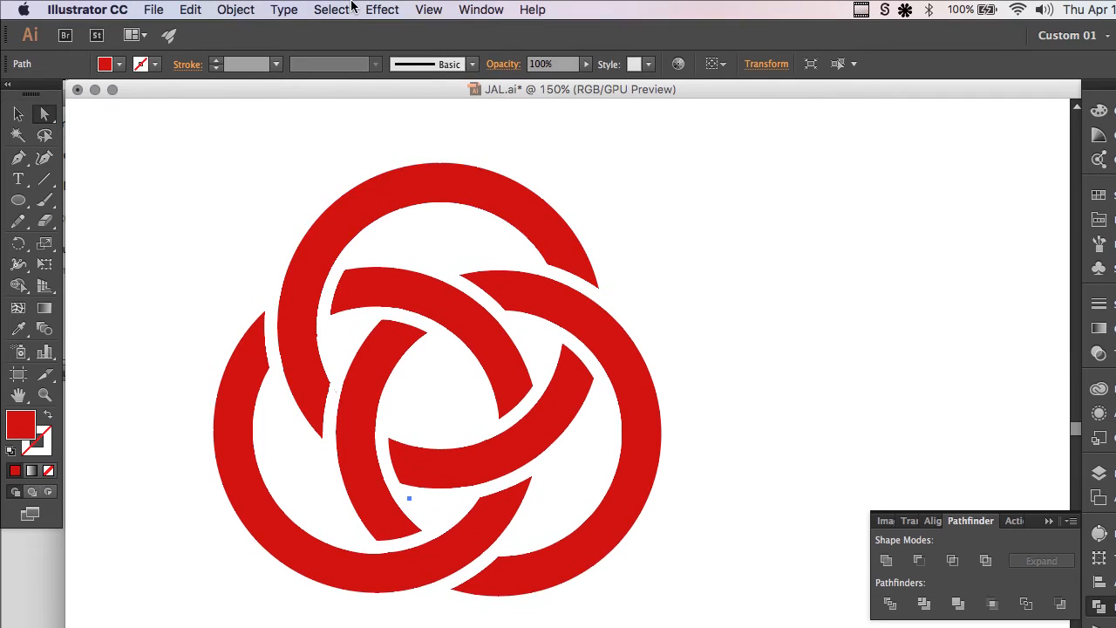
{"action": "left_click", "coordinate": [332, 10]}
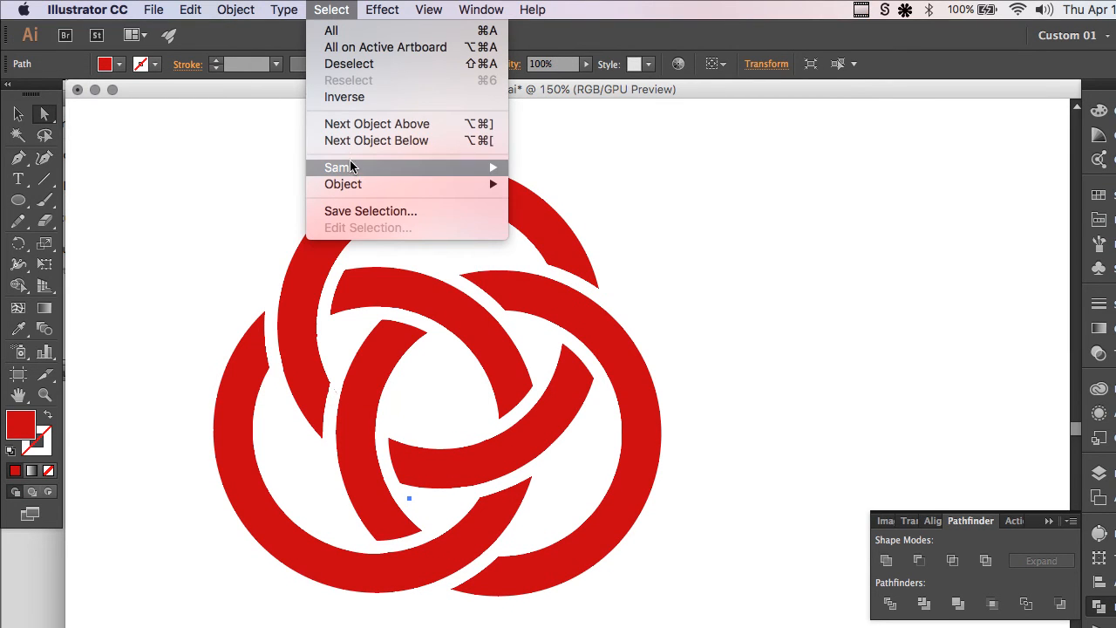
{"action": "mouse_move", "coordinate": [339, 167]}
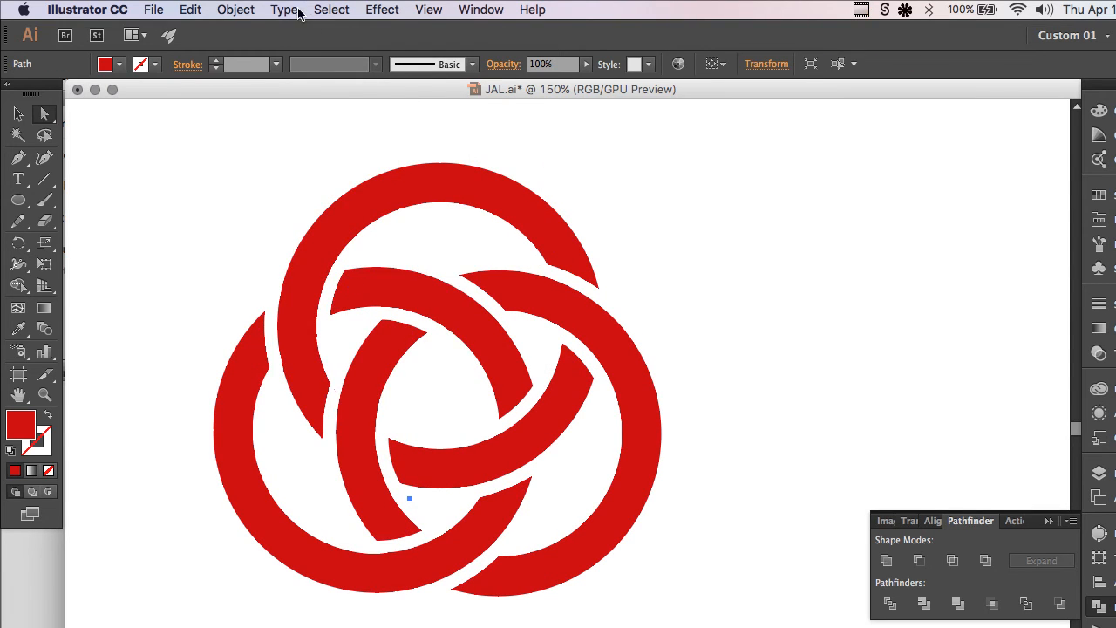
{"action": "left_click", "coordinate": [331, 11]}
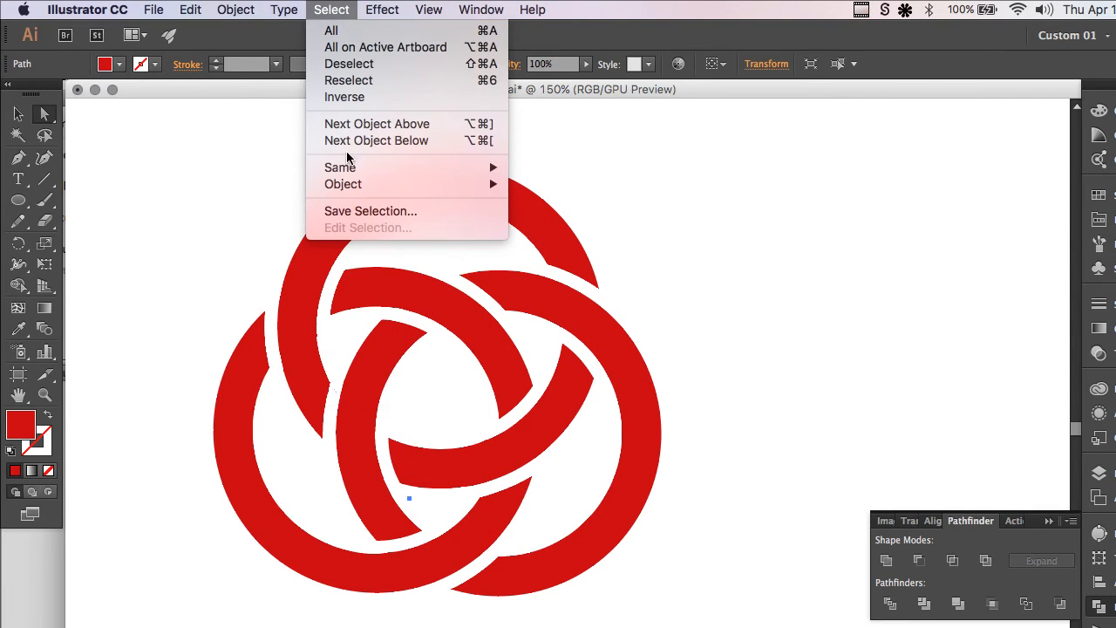
{"action": "mouse_move", "coordinate": [338, 168]}
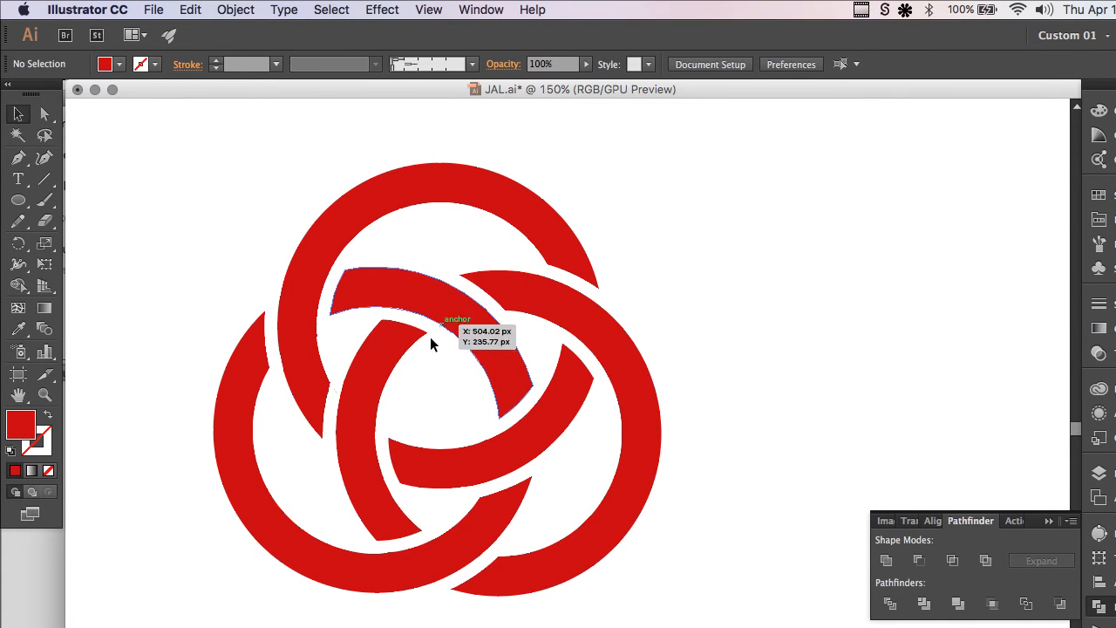
{"action": "mouse_move", "coordinate": [165, 118]}
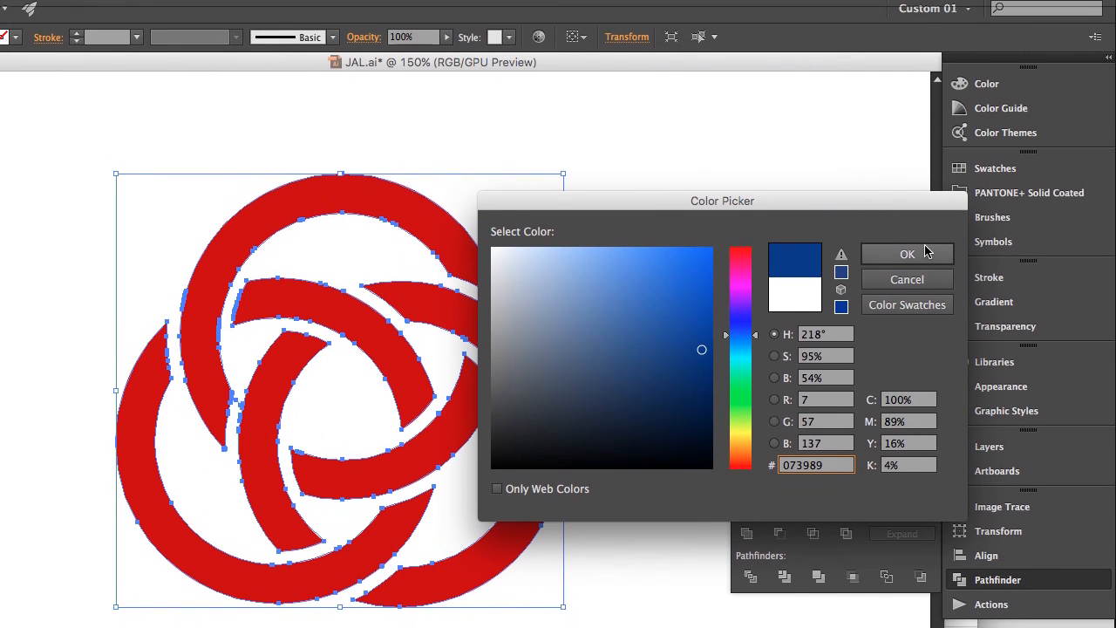
- Change the woven trefoil's fill from red to a dark charcoal colour
{"action": "left_click", "coordinate": [907, 255]}
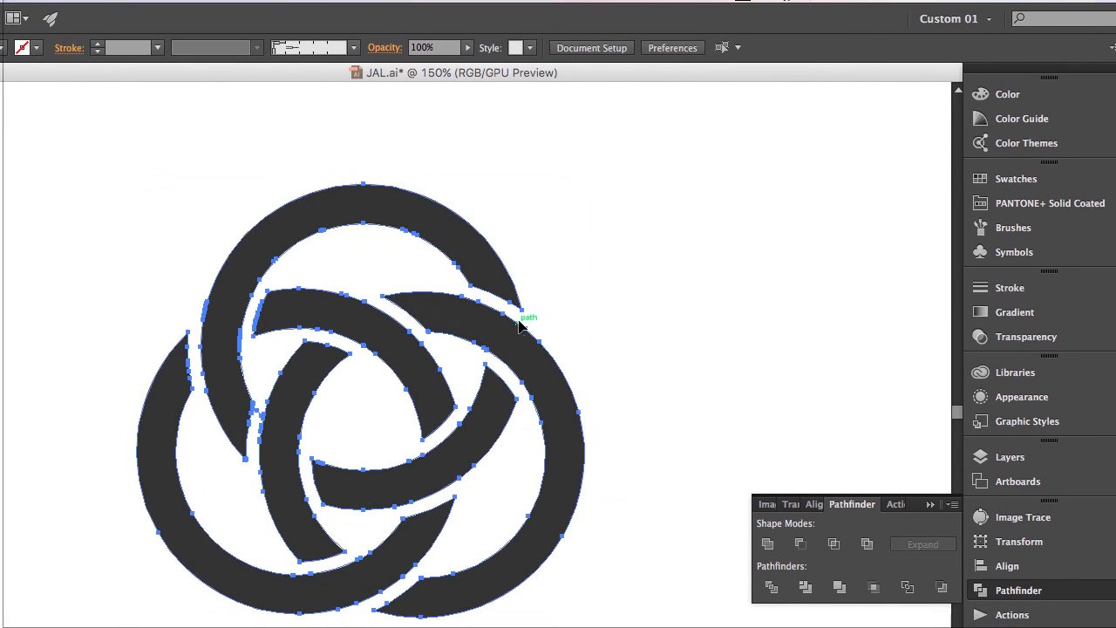